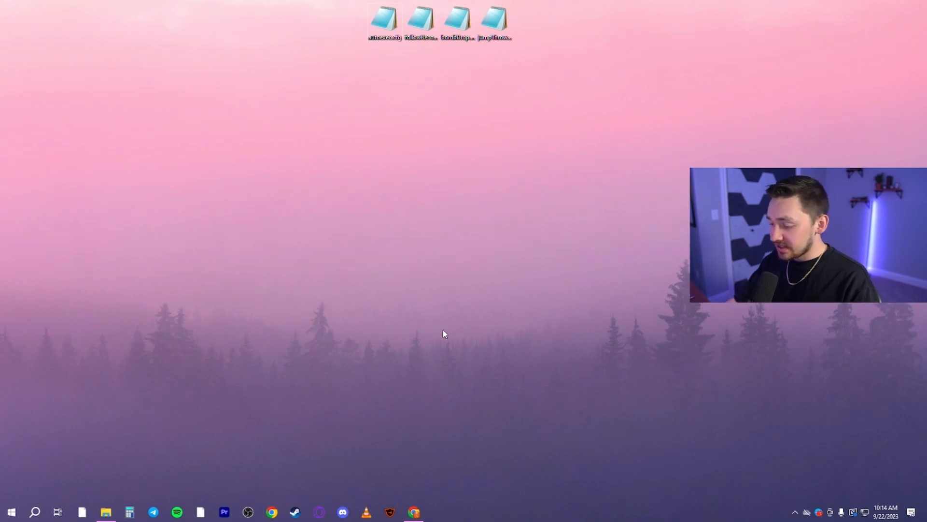
- Create a new text document on the desktop and start naming it 'auto'
right_click(444, 332)
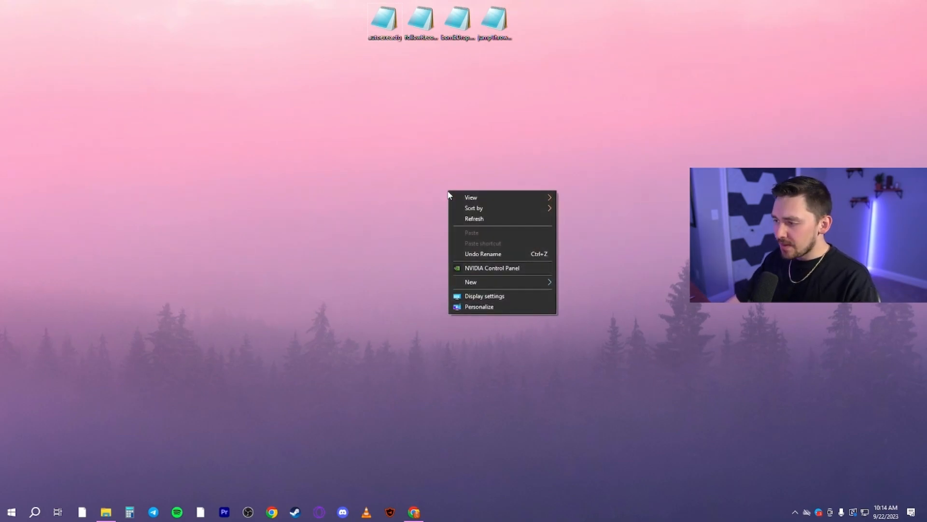
mouse_move(495, 281)
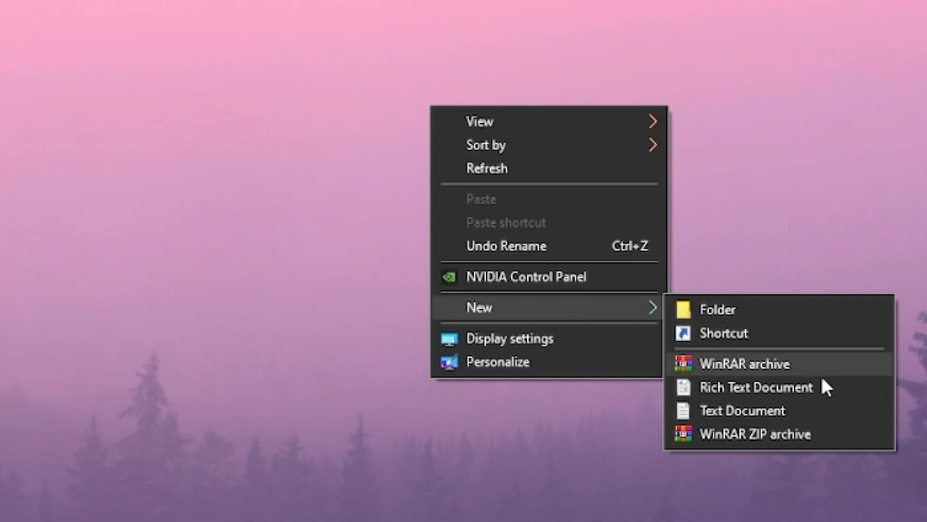
click(743, 410)
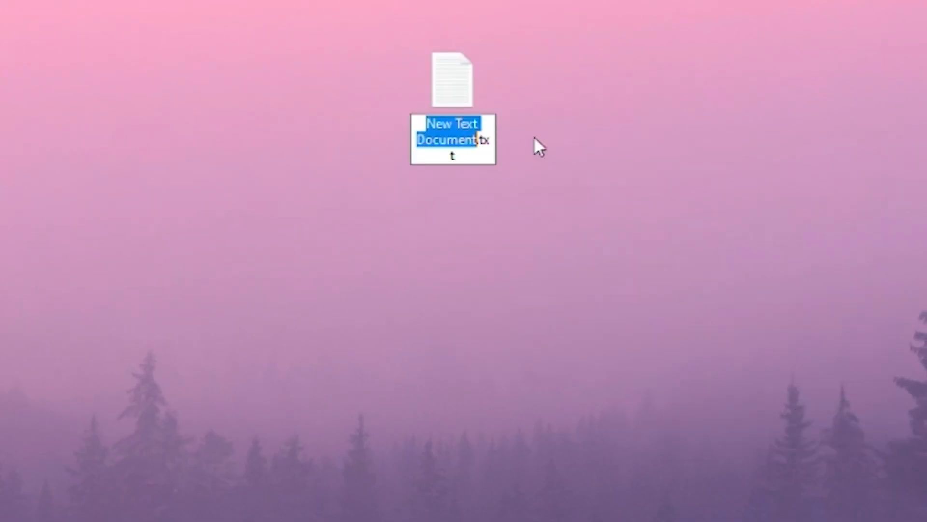
text(autoexec.txt)
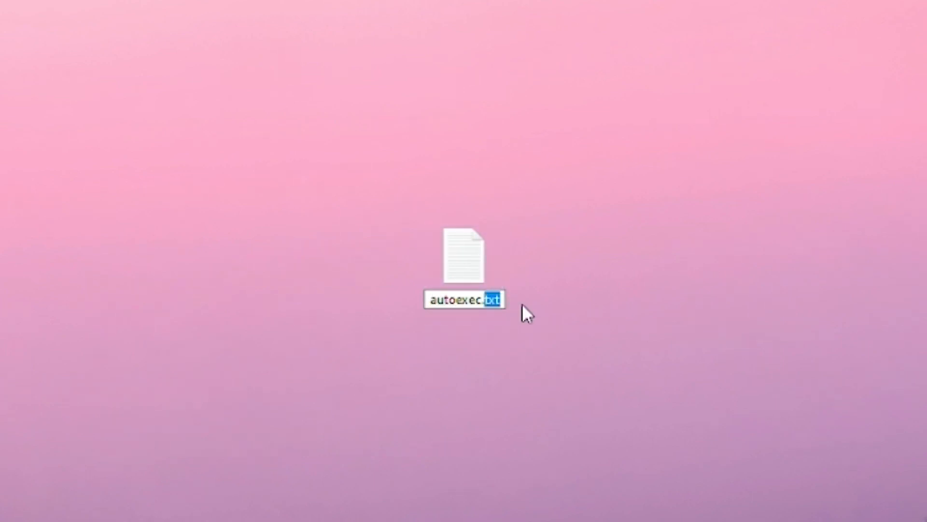
- Rename the file to autoexec.cfg and confirm the extension change
text(.cfg)
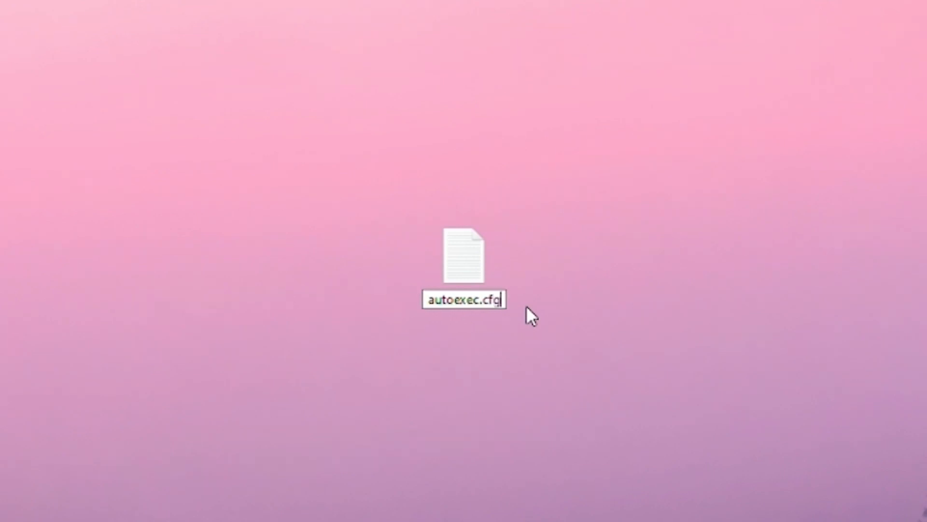
key(Return)
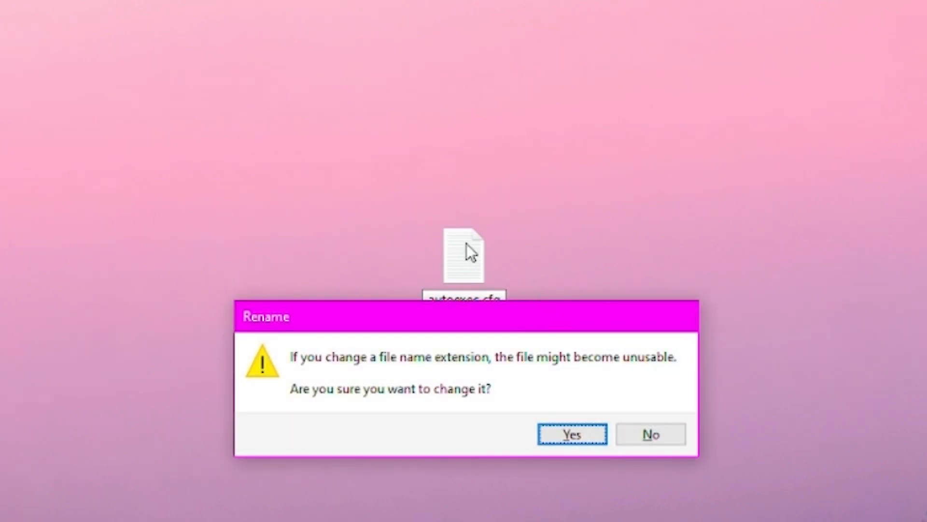
mouse_move(538, 442)
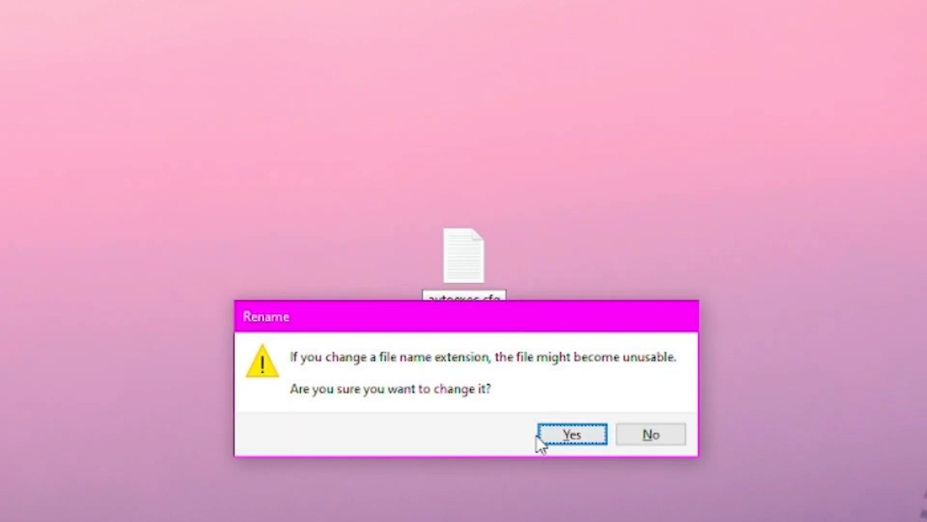
click(572, 434)
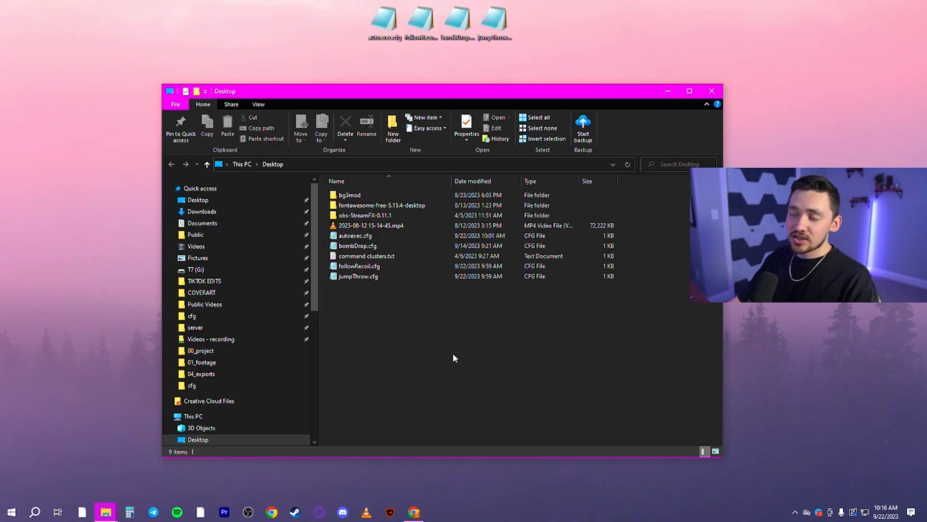
- Enable file name extensions in File Explorer's view settings, then switch to Steam
click(358, 276)
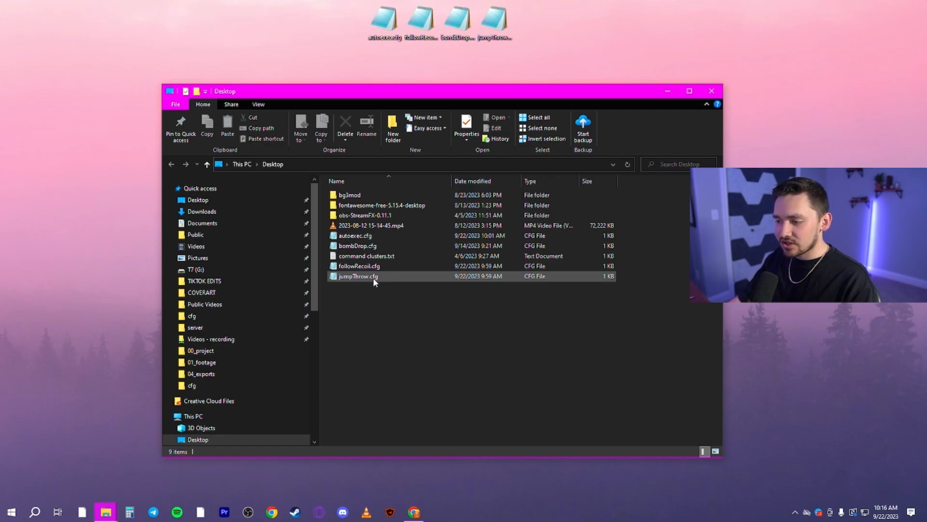
mouse_move(358, 276)
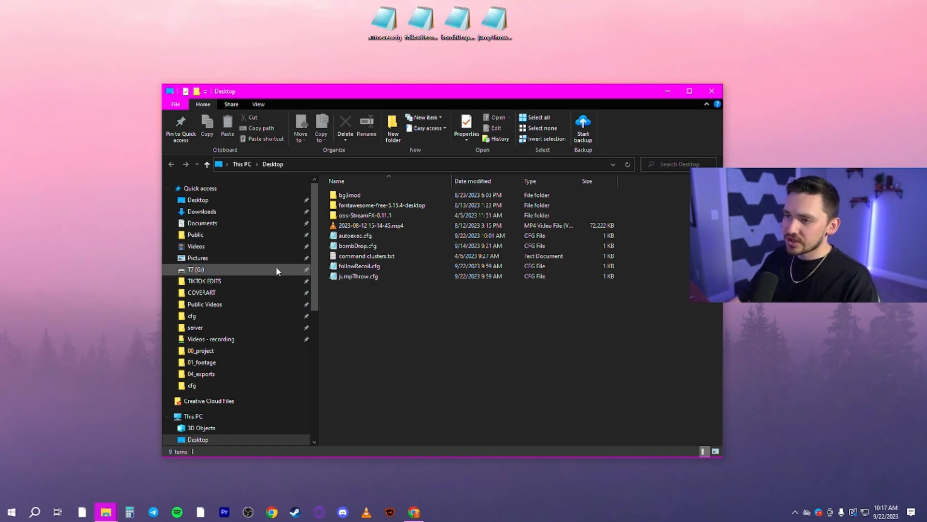
click(259, 104)
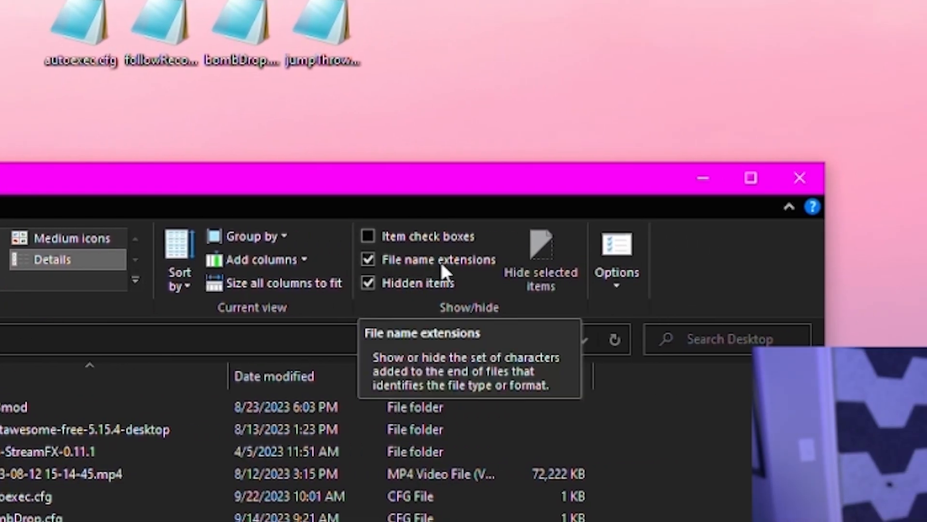
mouse_move(371, 269)
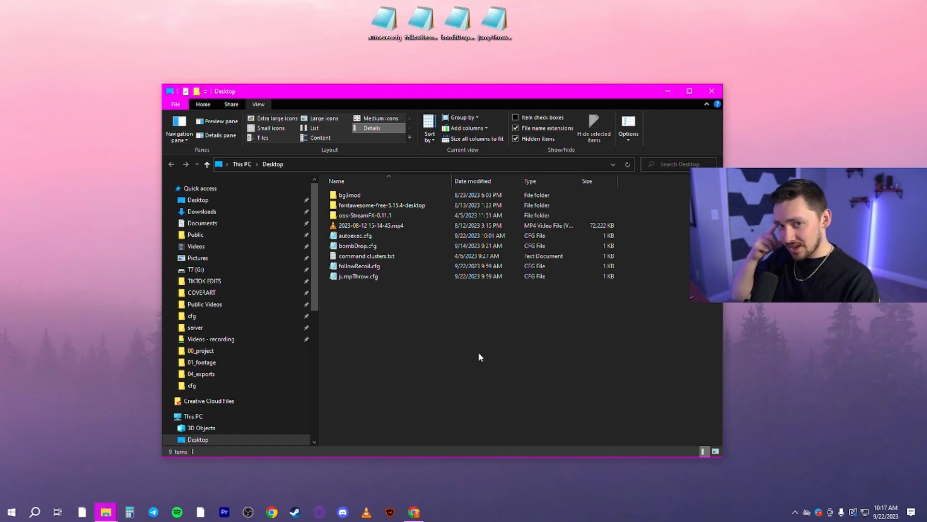
click(295, 516)
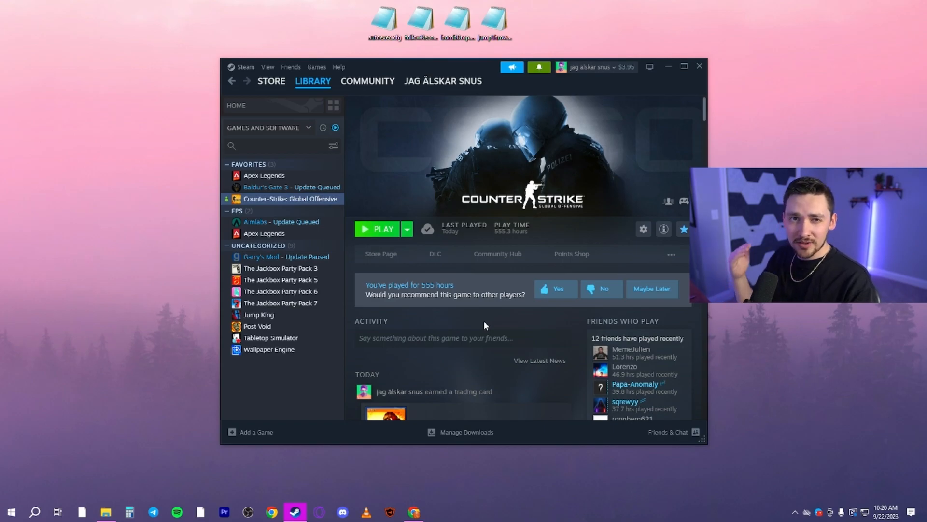
mouse_move(430, 205)
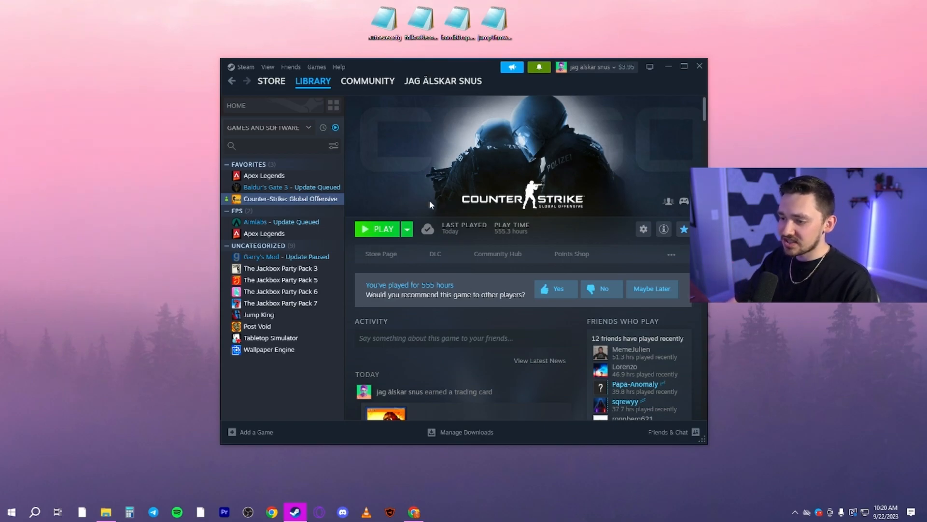
mouse_move(265, 199)
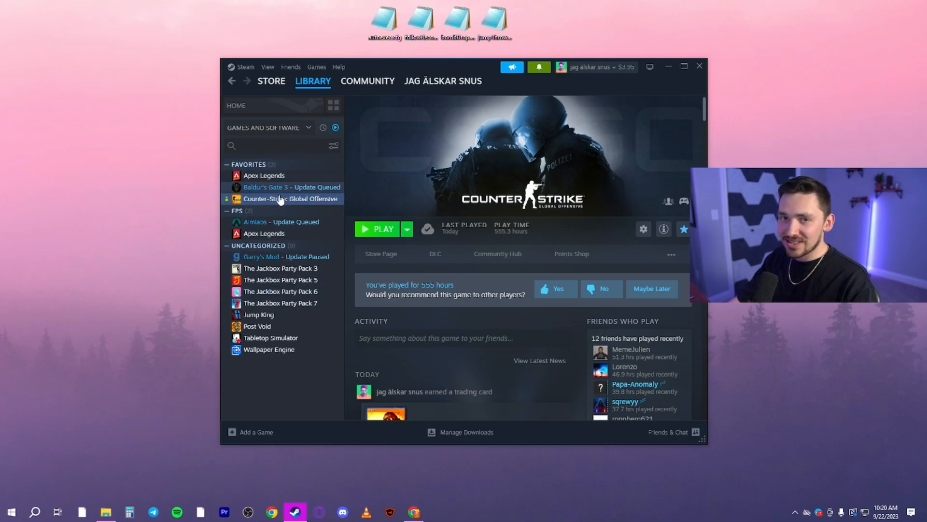
mouse_move(282, 224)
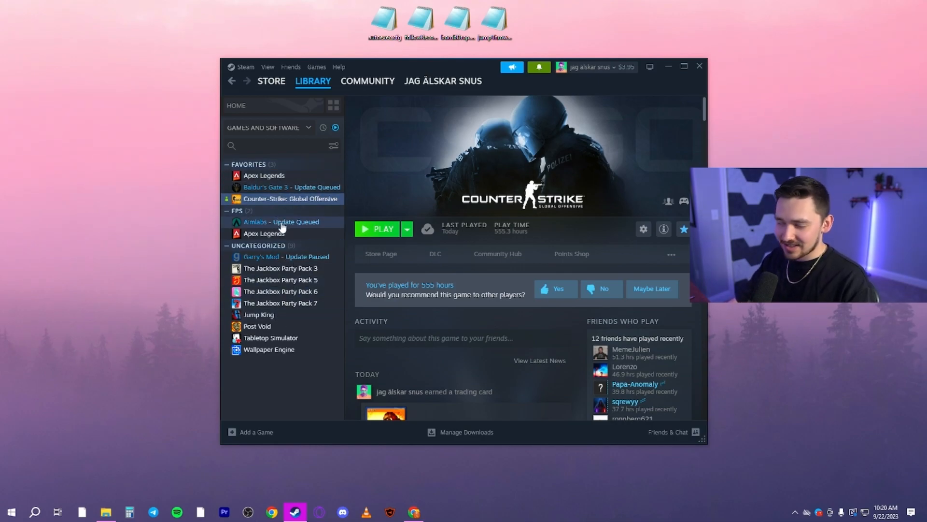
- Open the context menu for Counter-Strike: Global Offensive in the Steam library
right_click(291, 198)
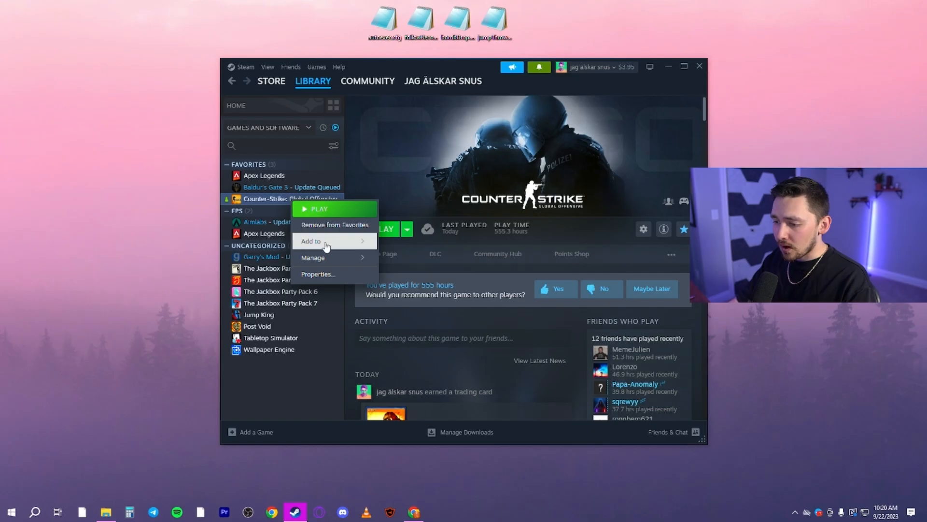
click(318, 274)
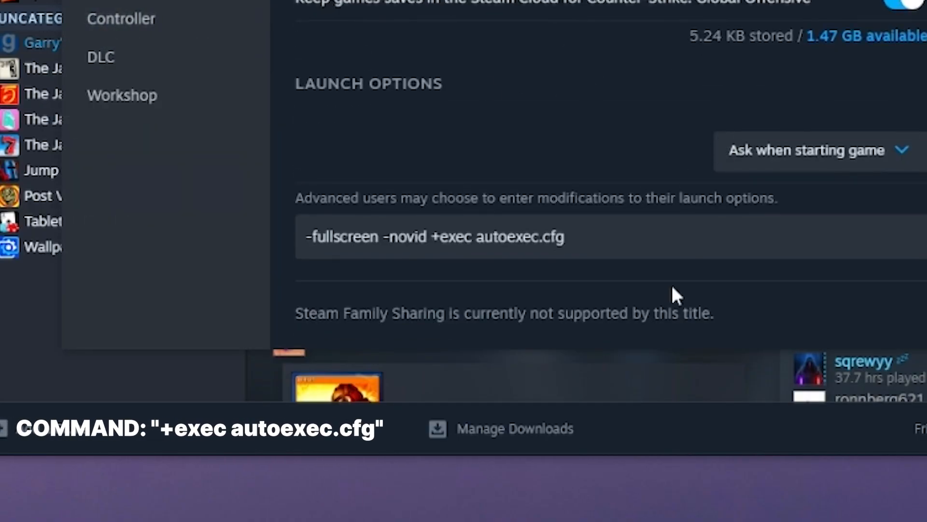
click(604, 237)
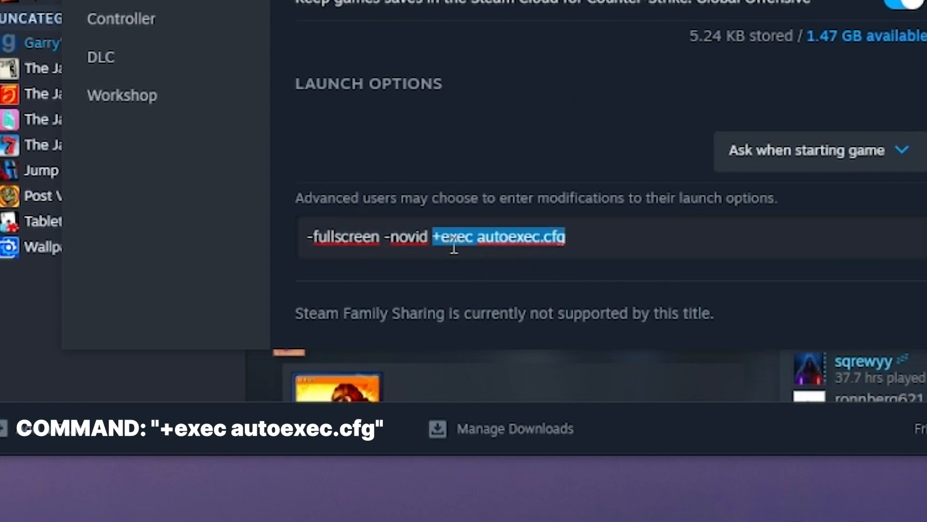
mouse_move(562, 251)
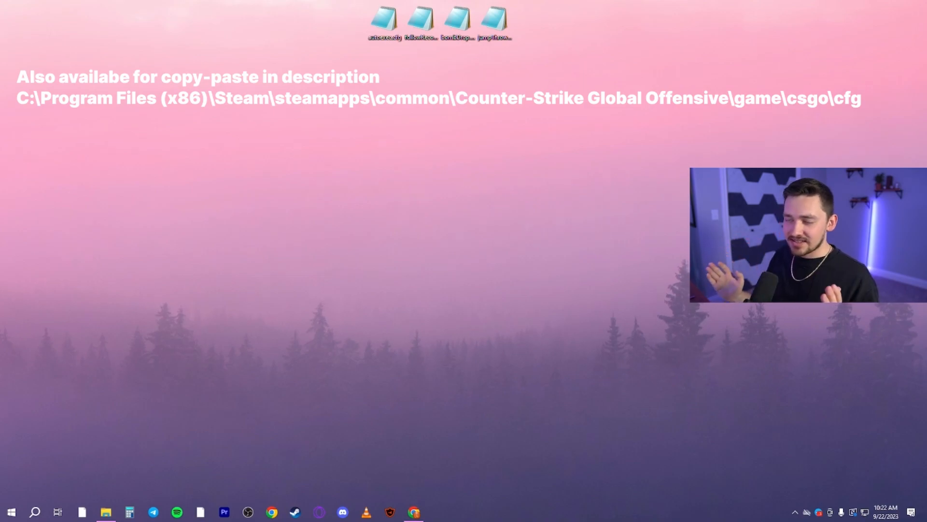
- Show the Counter-Strike Global Offensive game\csgo\cfg folder containing autoexec.cfg
click(105, 511)
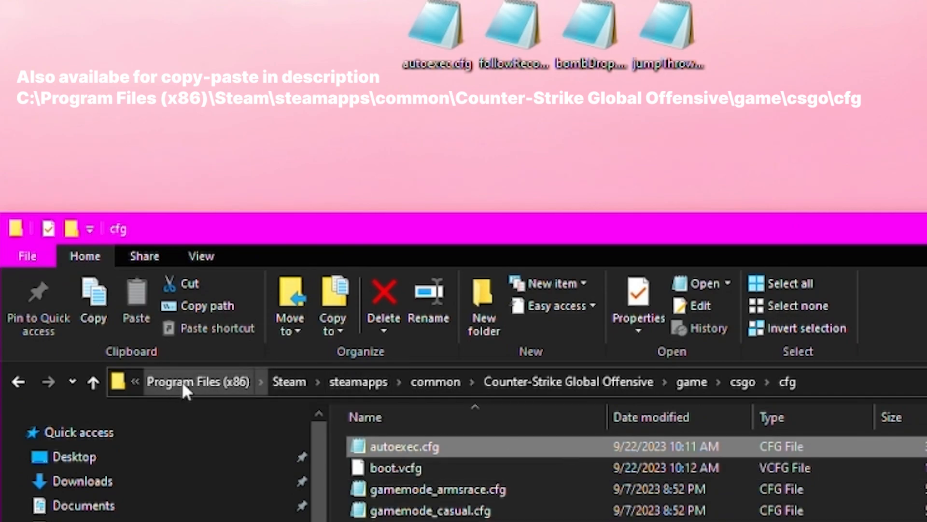
mouse_move(289, 382)
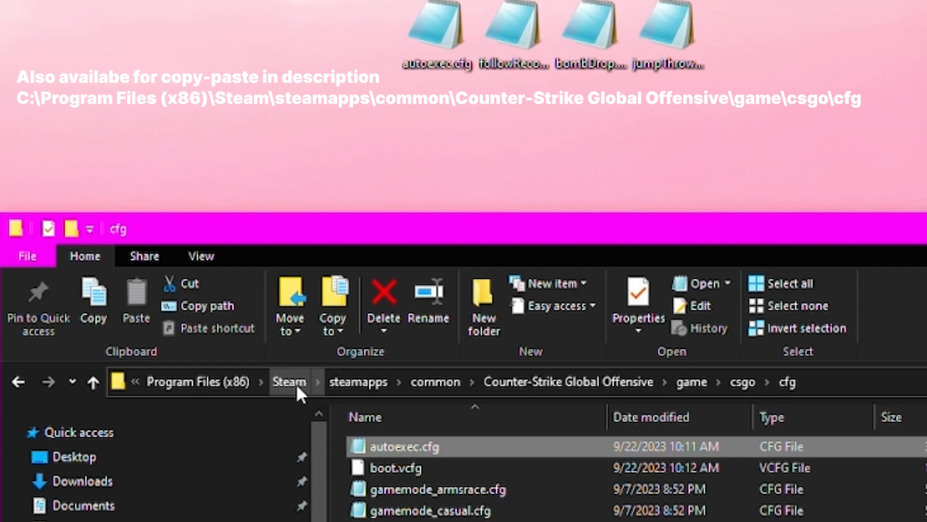
mouse_move(305, 405)
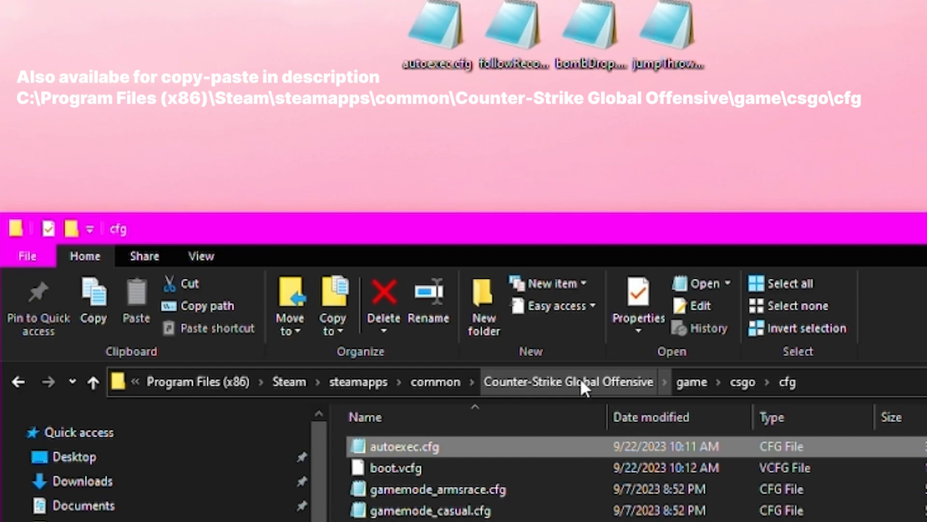
mouse_move(693, 381)
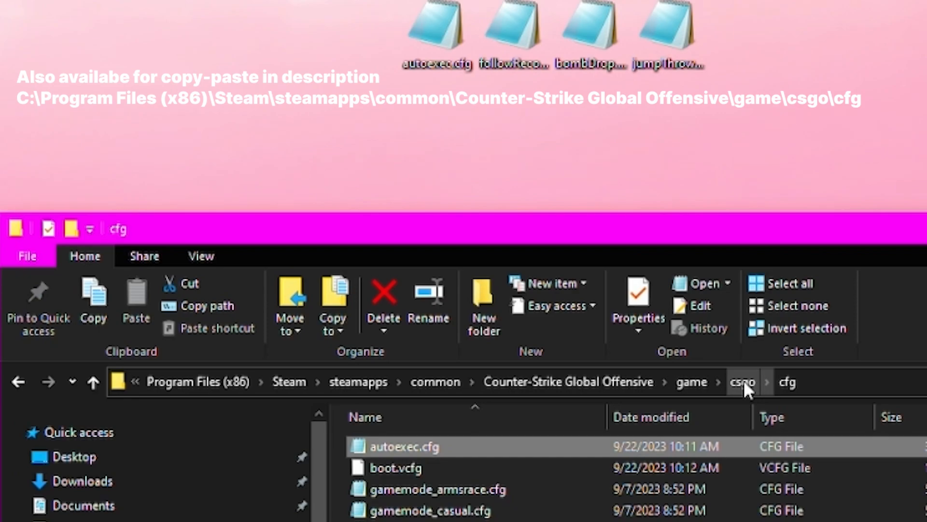
mouse_move(787, 382)
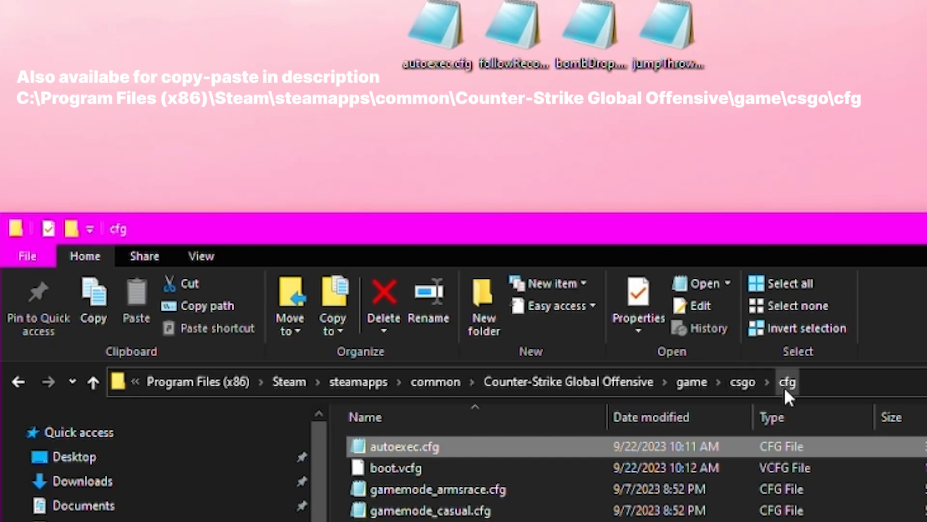
mouse_move(428, 454)
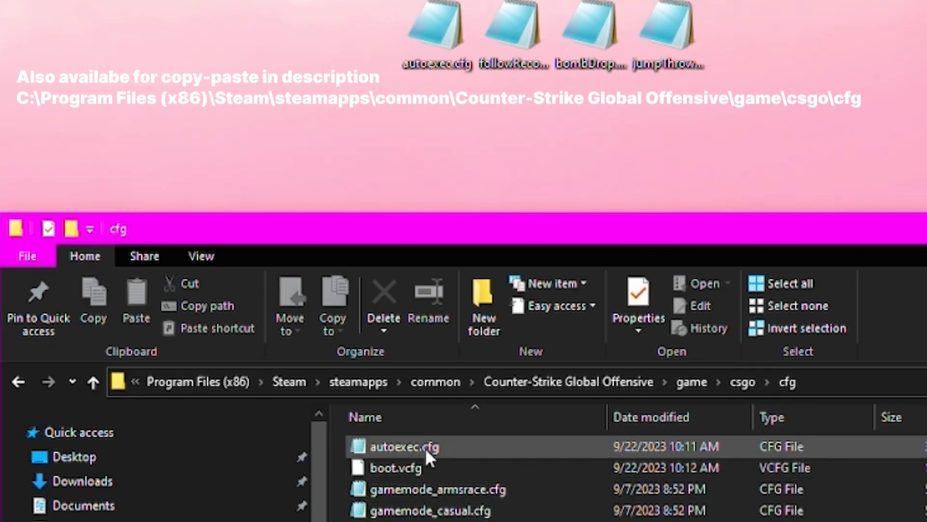
mouse_move(426, 455)
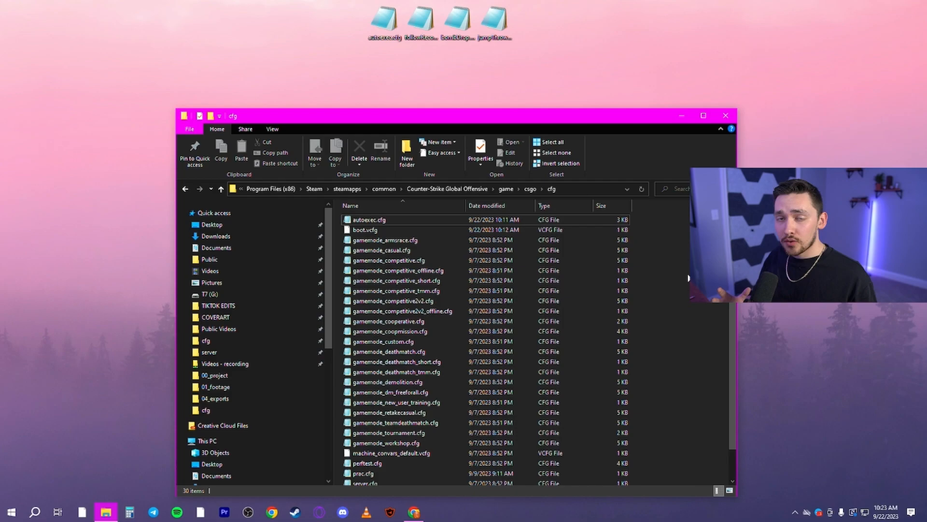
mouse_move(674, 268)
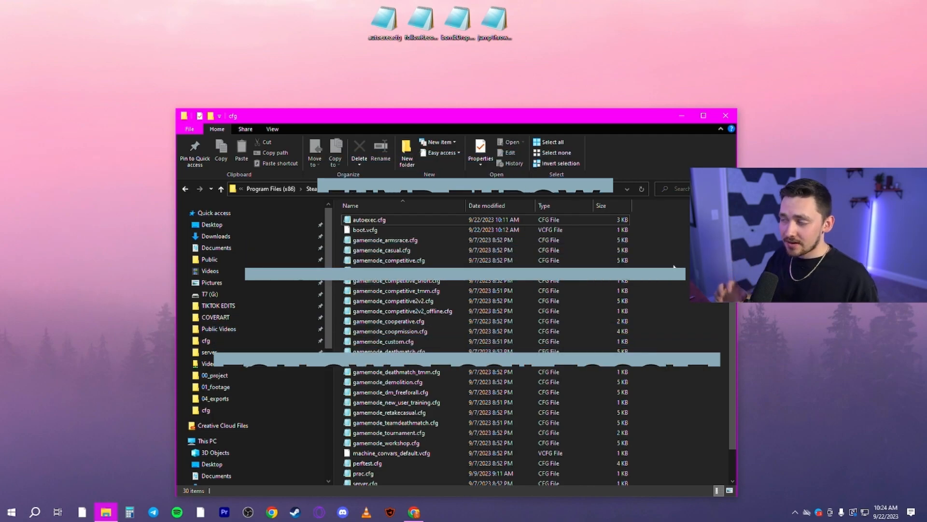
- Launch Counter-Strike 2 (Limited Test) from Steam's Play launch options
click(294, 512)
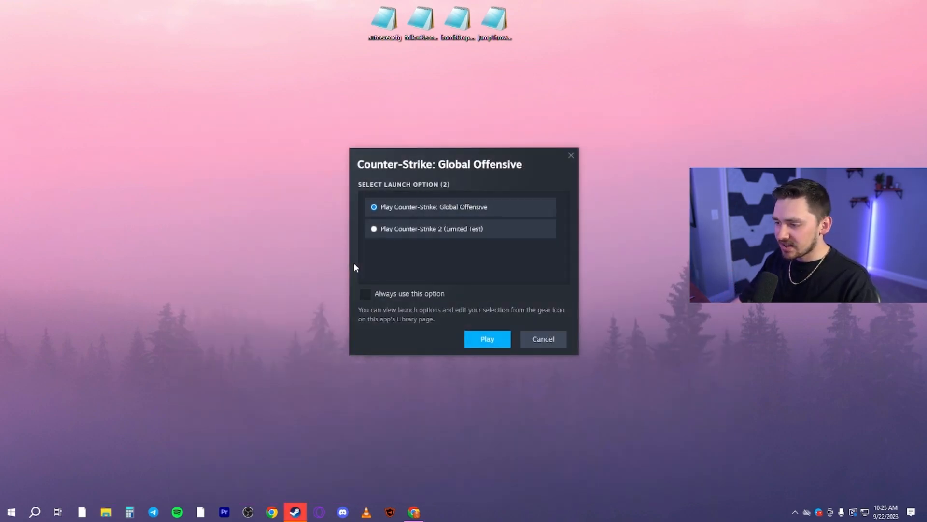
click(374, 228)
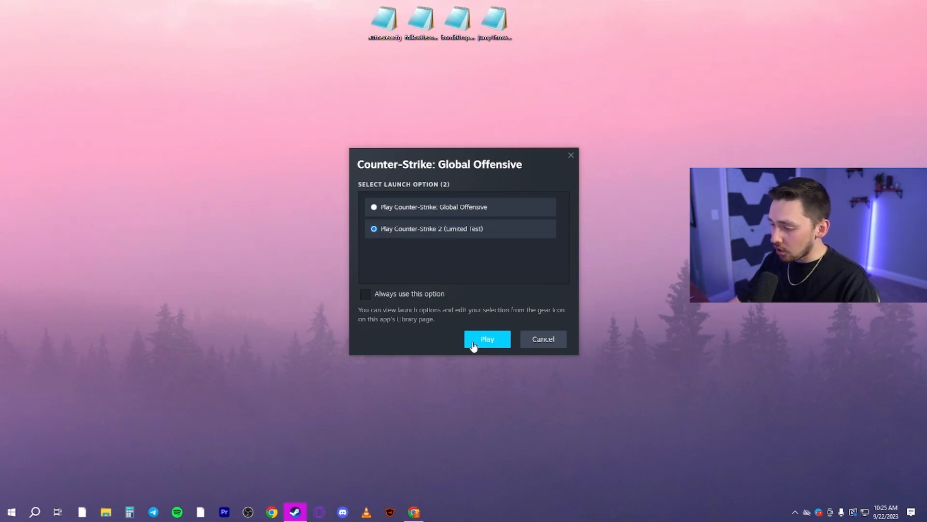
click(487, 338)
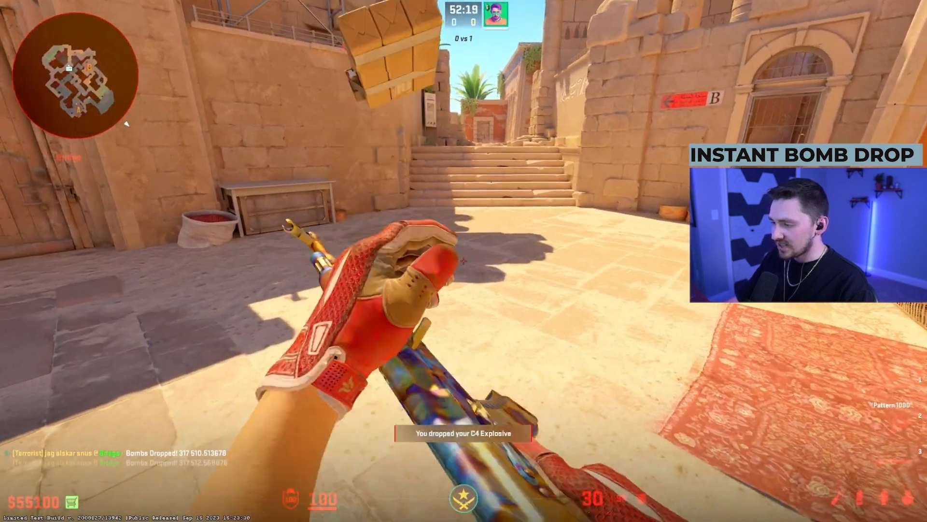
mouse_move(463, 260)
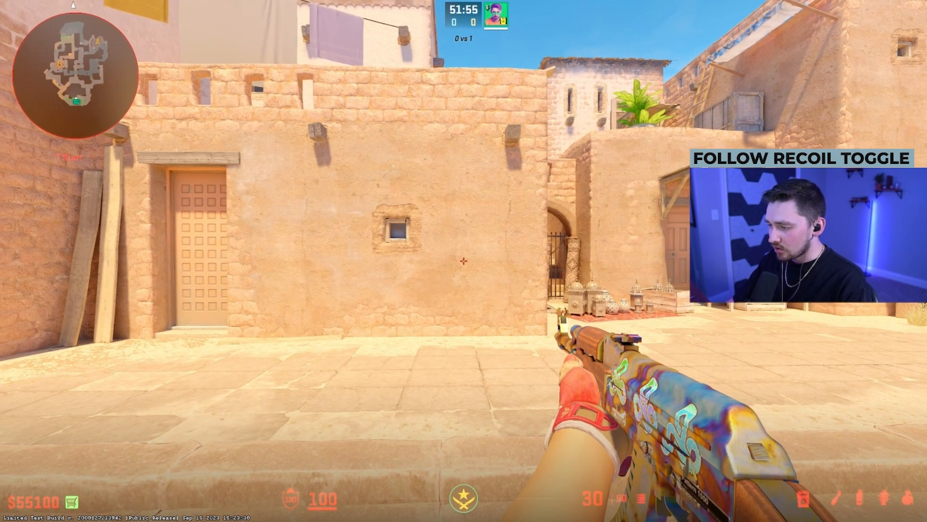
- Spray the rifle at a wall to check the recoil pattern
click(463, 260)
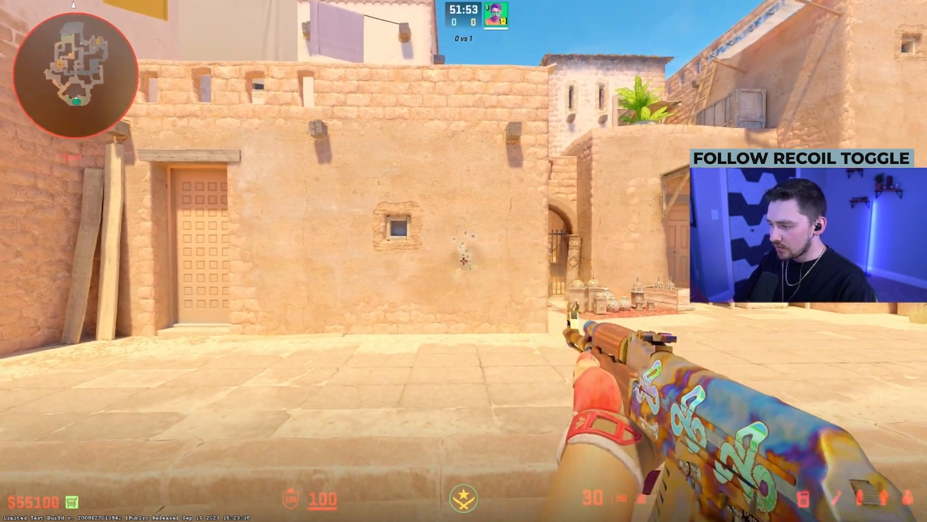
click(463, 261)
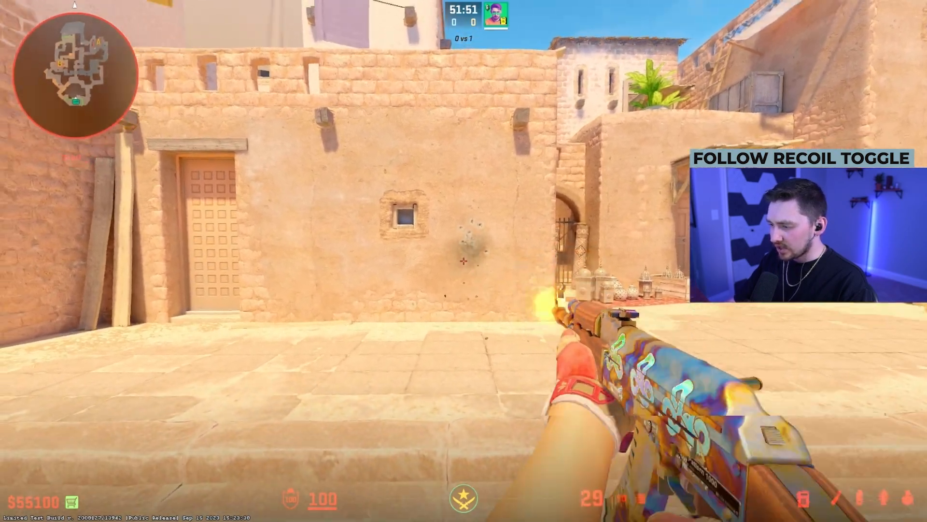